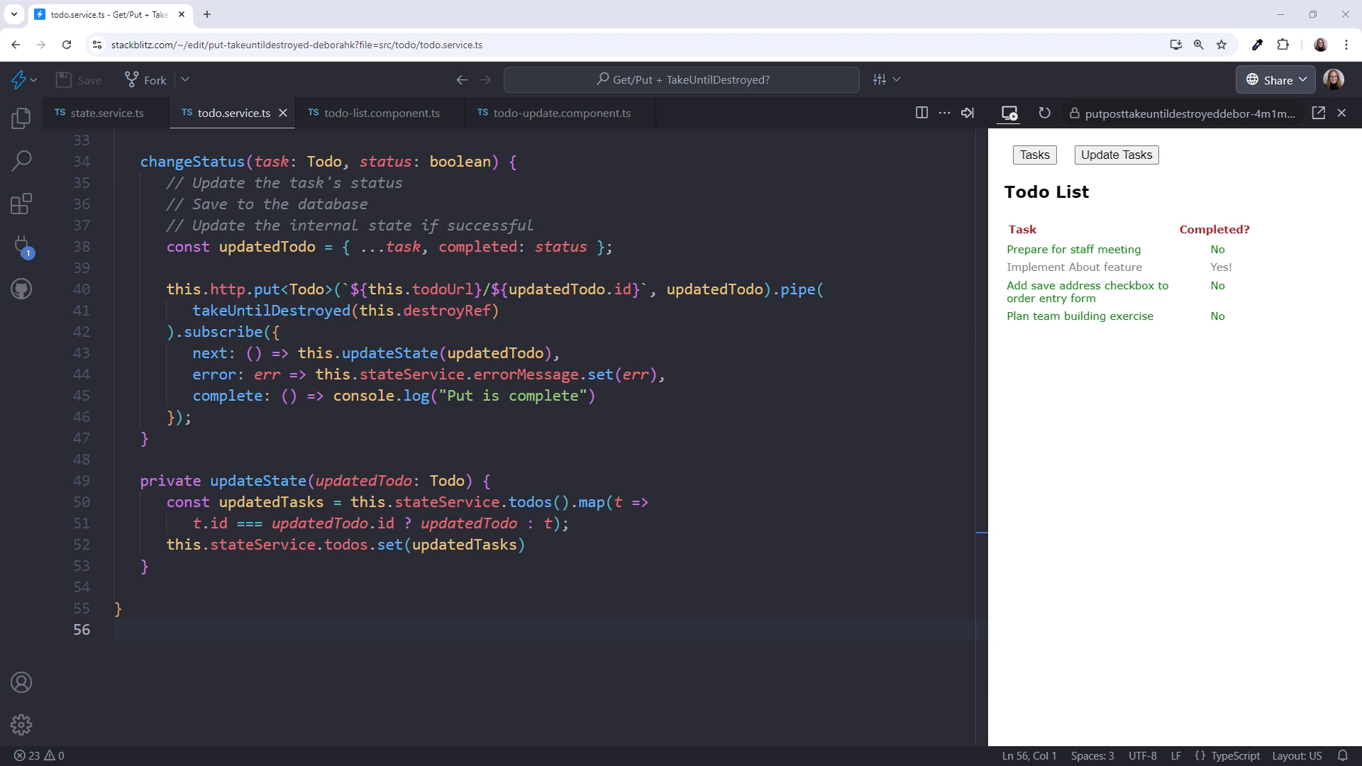
On Update Todos, check the save-address task, uncheck Implement About feature, and return to Tasks.
scroll(up, 3)
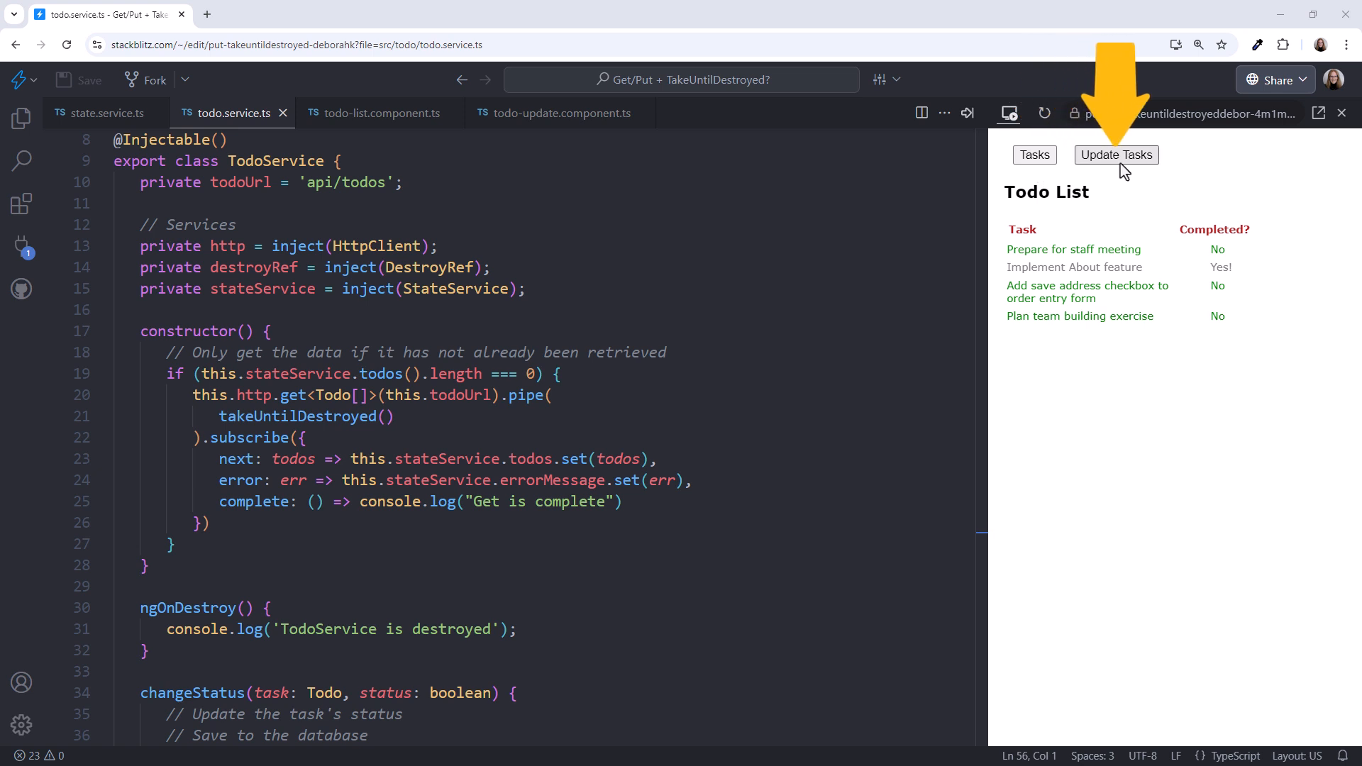
click(1116, 155)
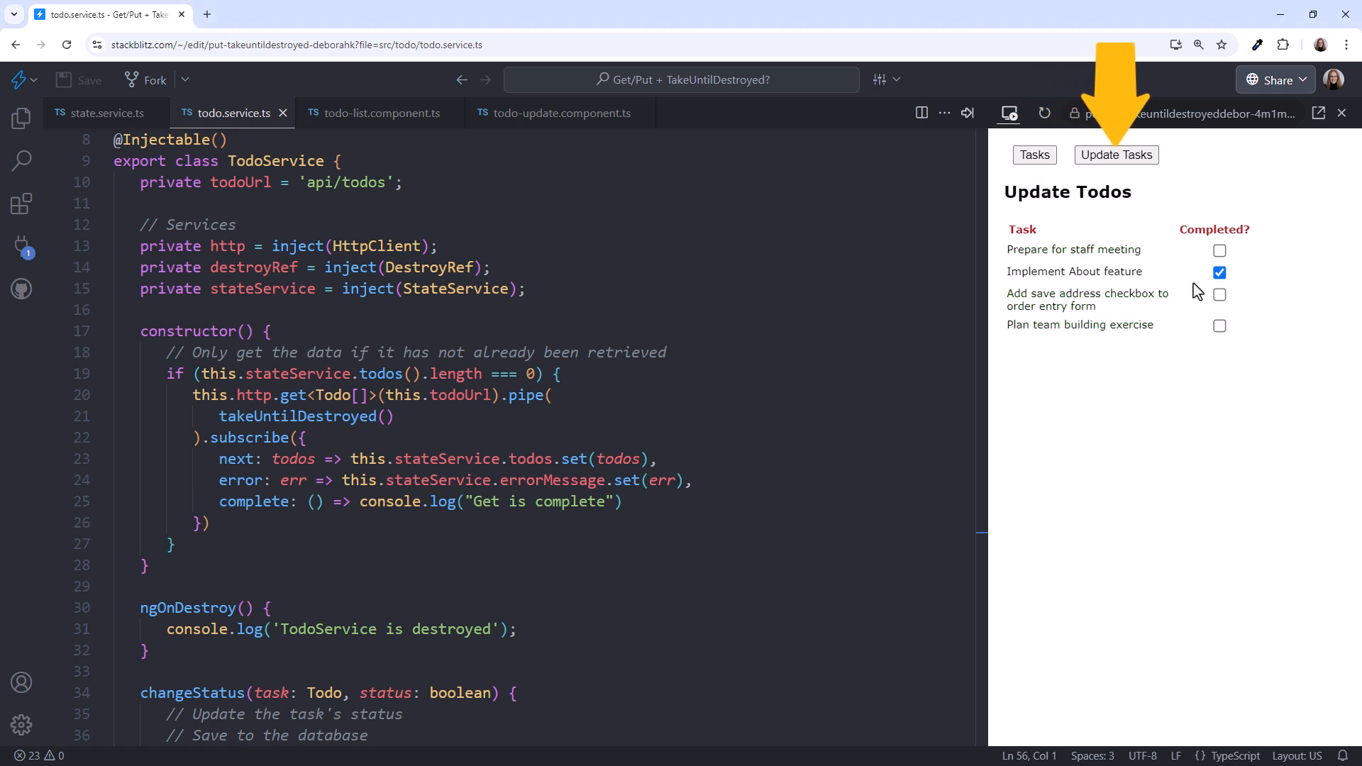
click(1218, 294)
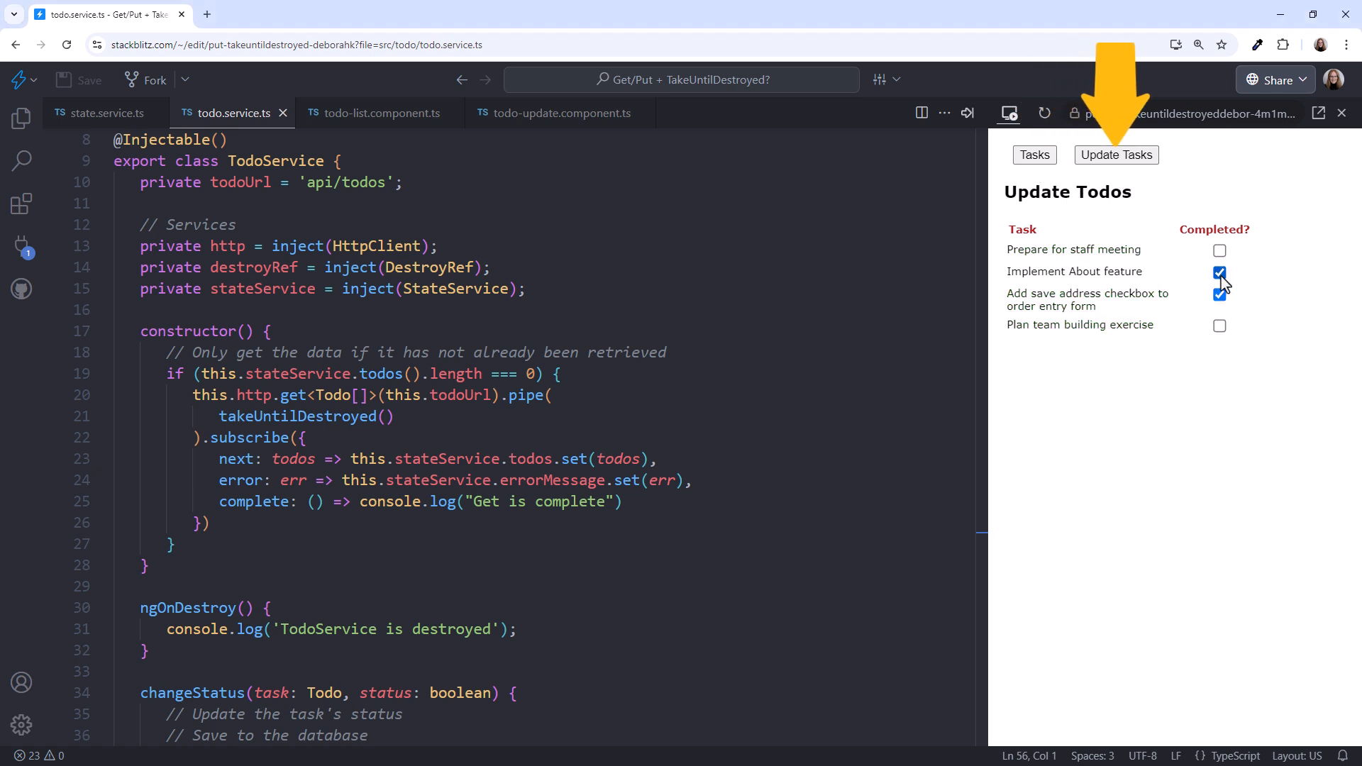
click(1217, 273)
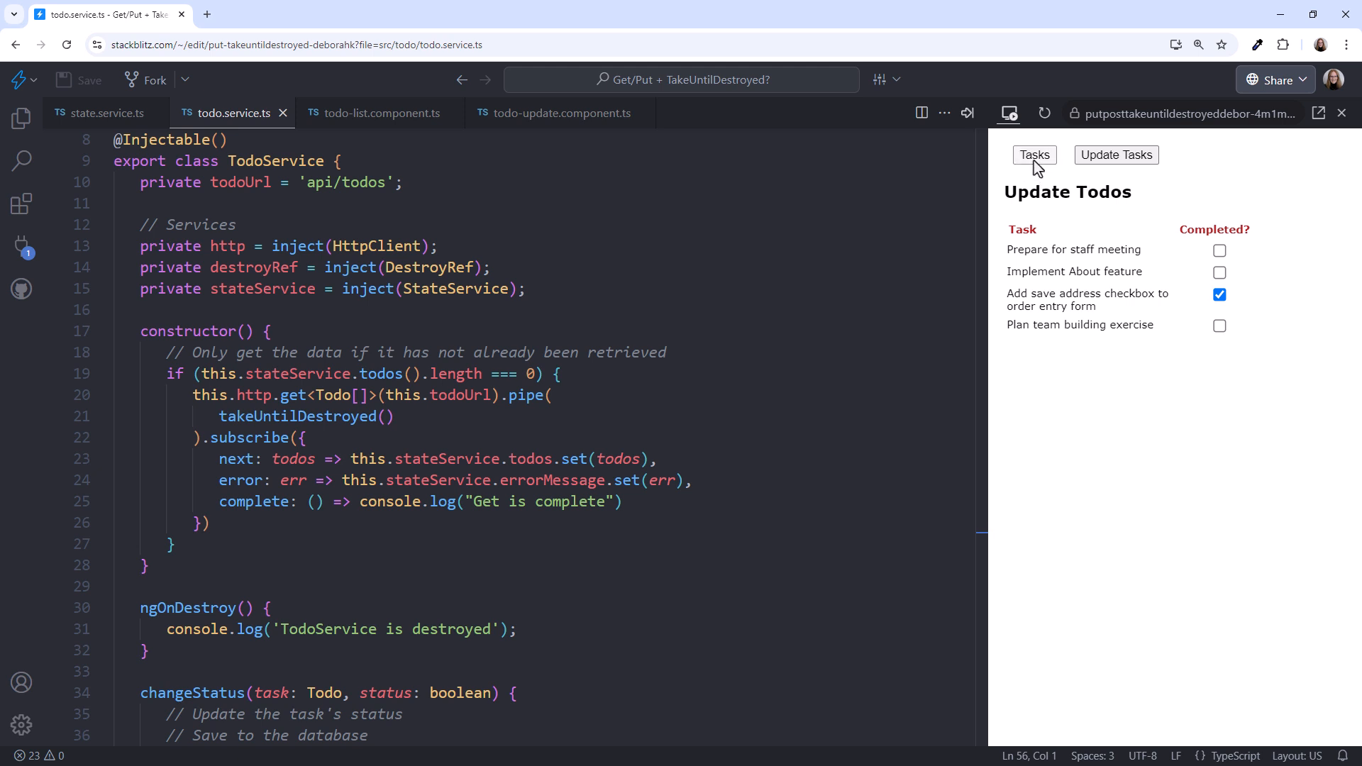
click(1034, 155)
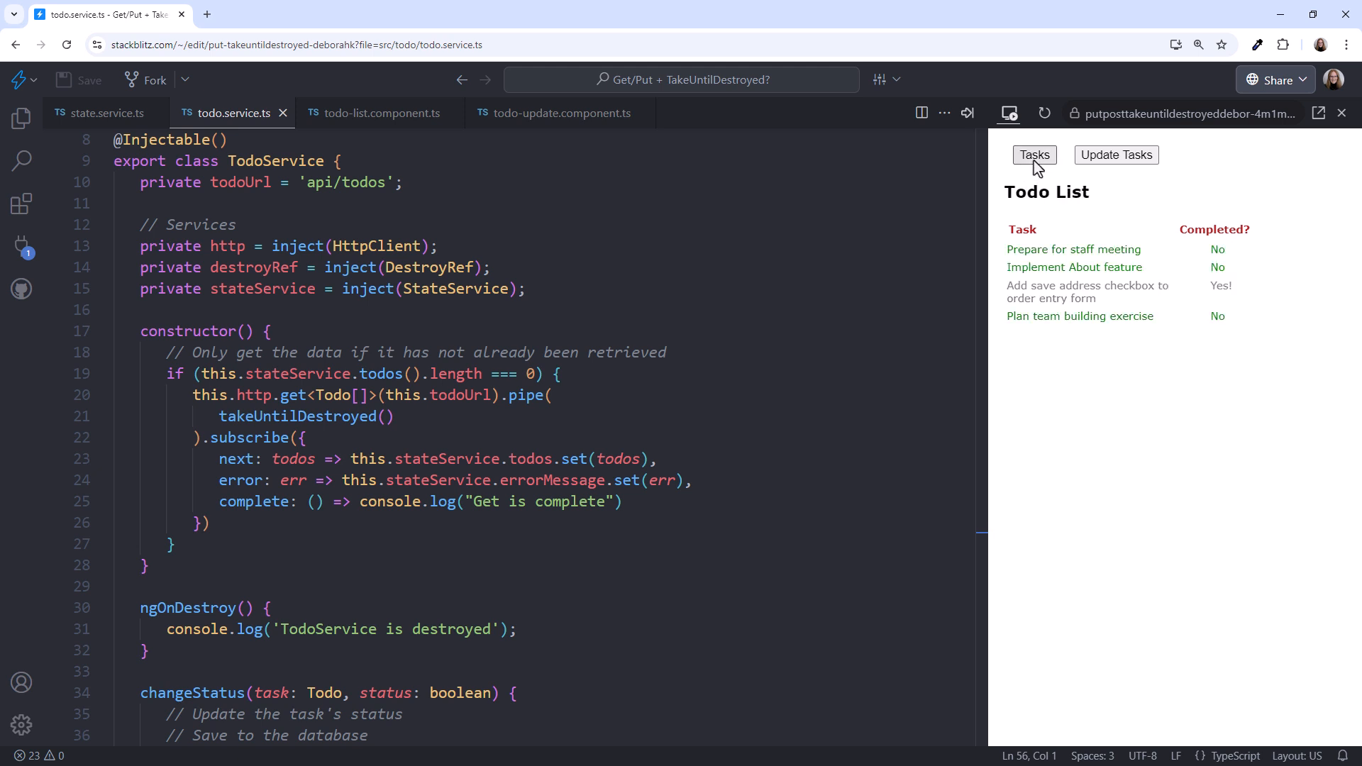
mouse_move(102, 114)
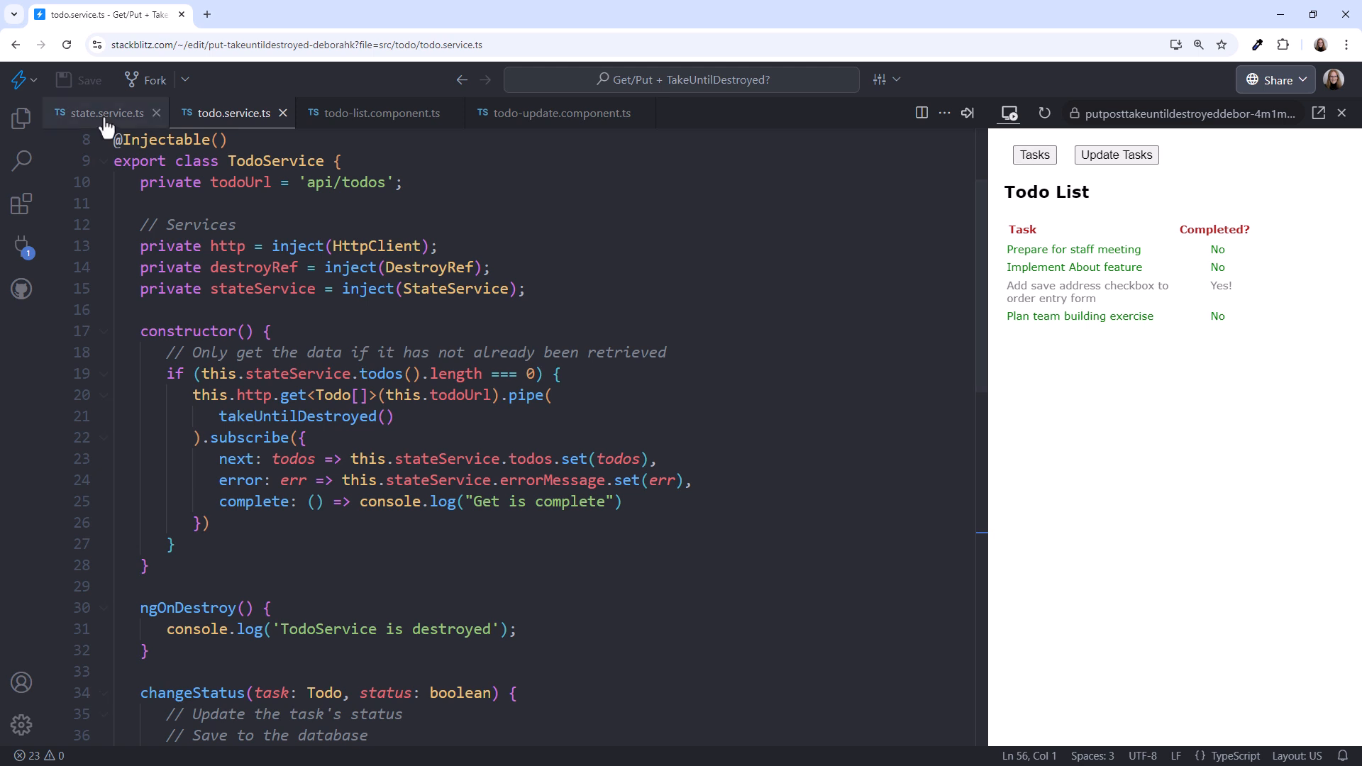
Review state.service.ts and todo.service.ts, then switch to todo-list.component.ts.
click(102, 113)
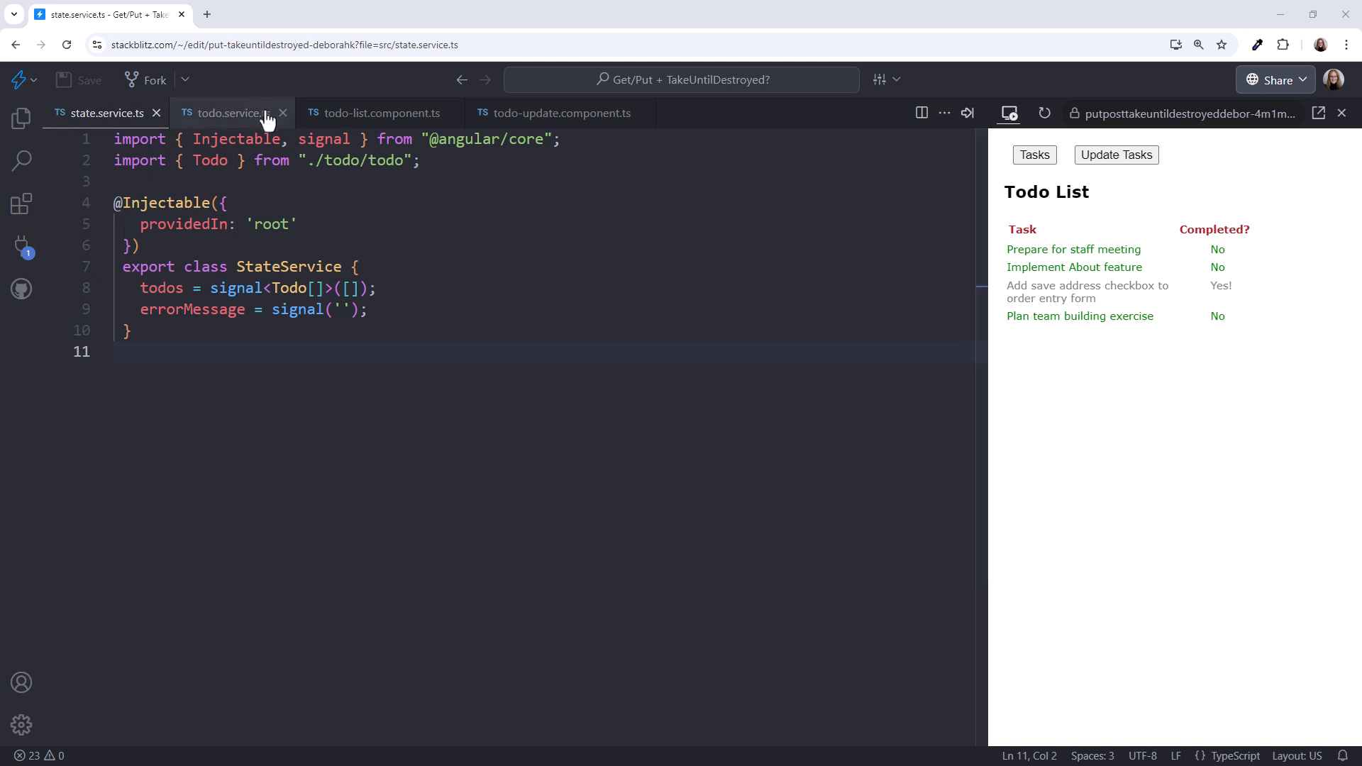
click(227, 113)
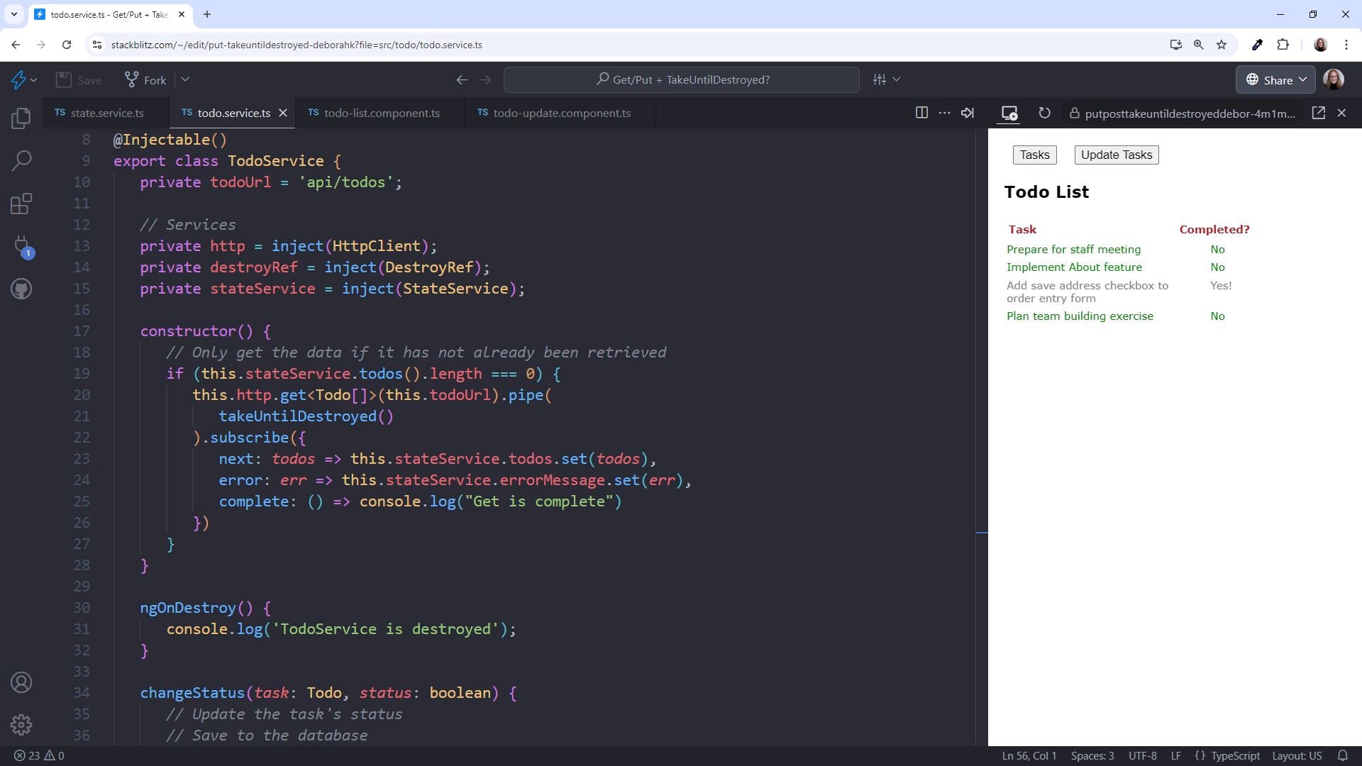
click(378, 113)
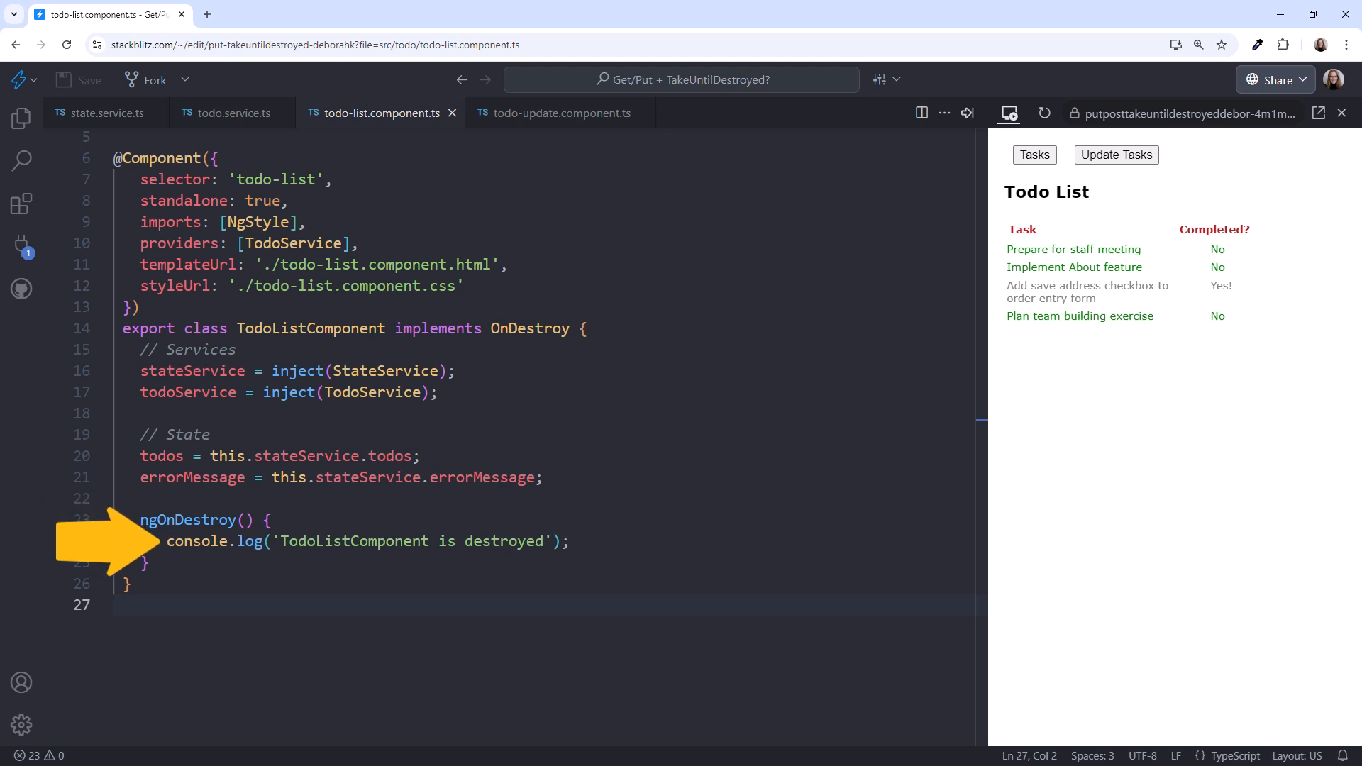
Review todo-update.component.ts, then go back to todo.service.ts.
click(560, 114)
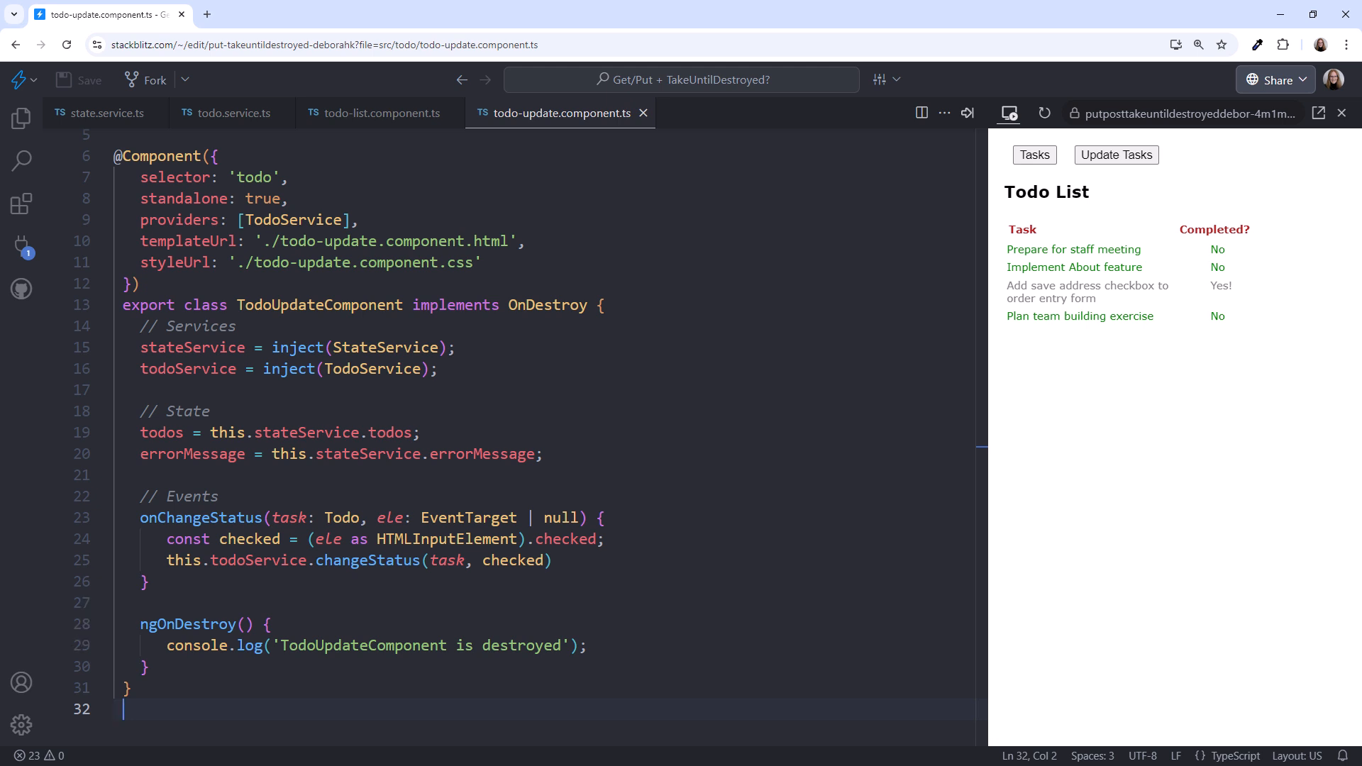
click(232, 113)
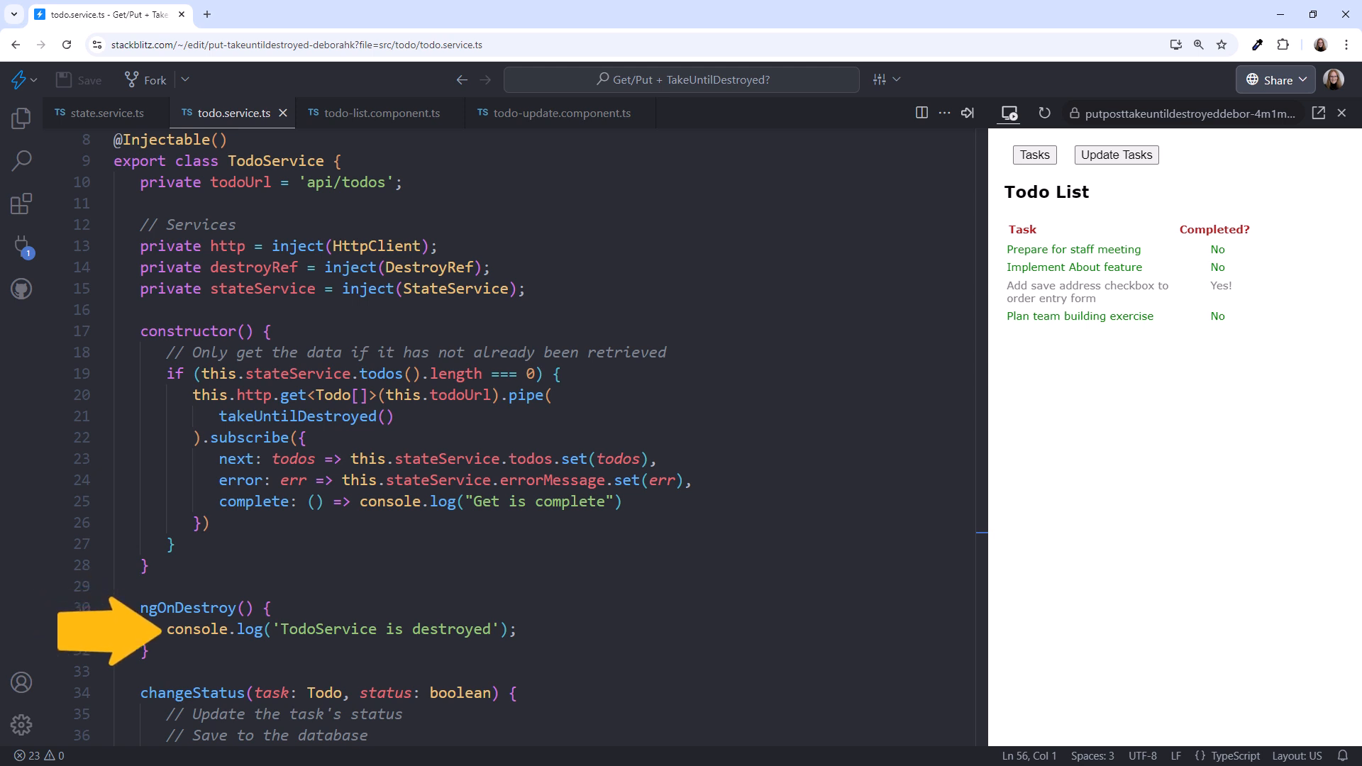
Scroll todo.service.ts down to the changeStatus method beside the console destroy logs.
scroll(down, 3)
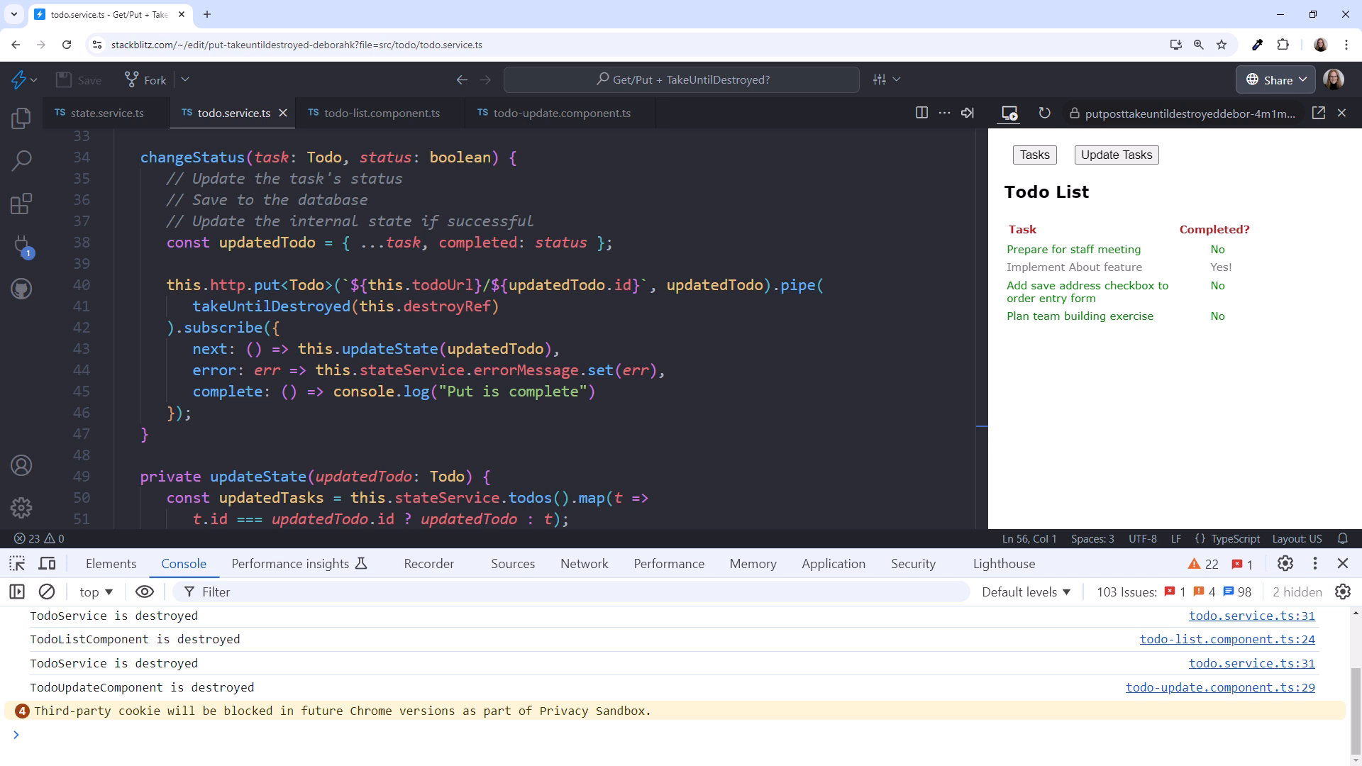
Reload the app preview and navigate to the Update Todos page.
click(1045, 113)
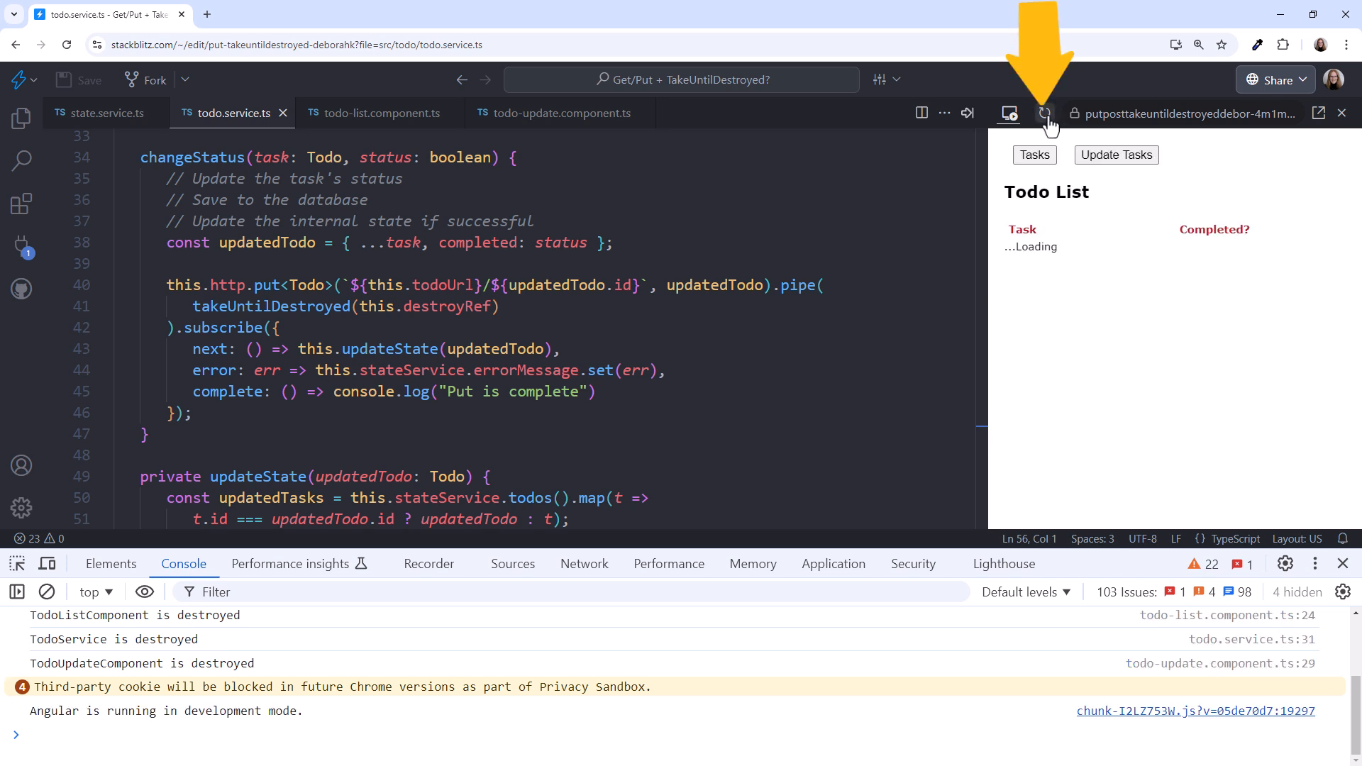
click(1044, 113)
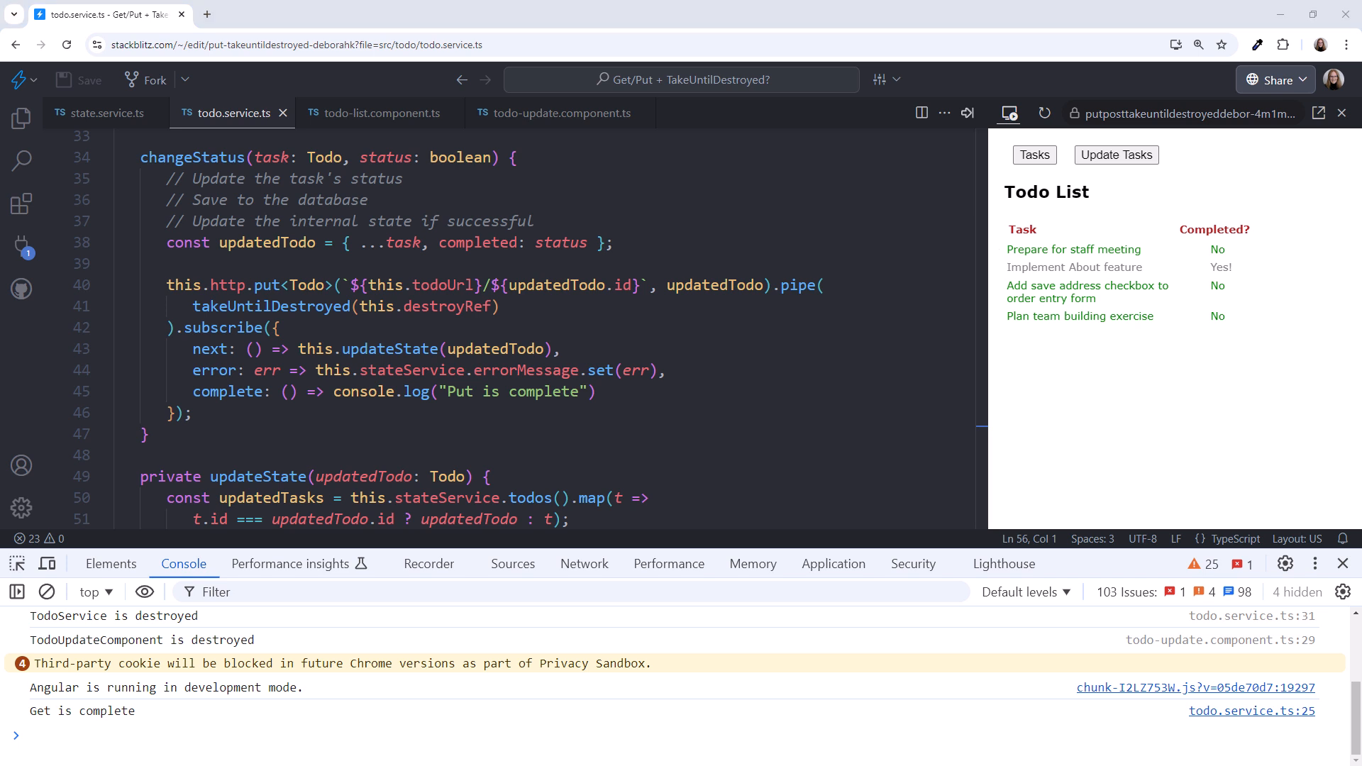
click(1115, 154)
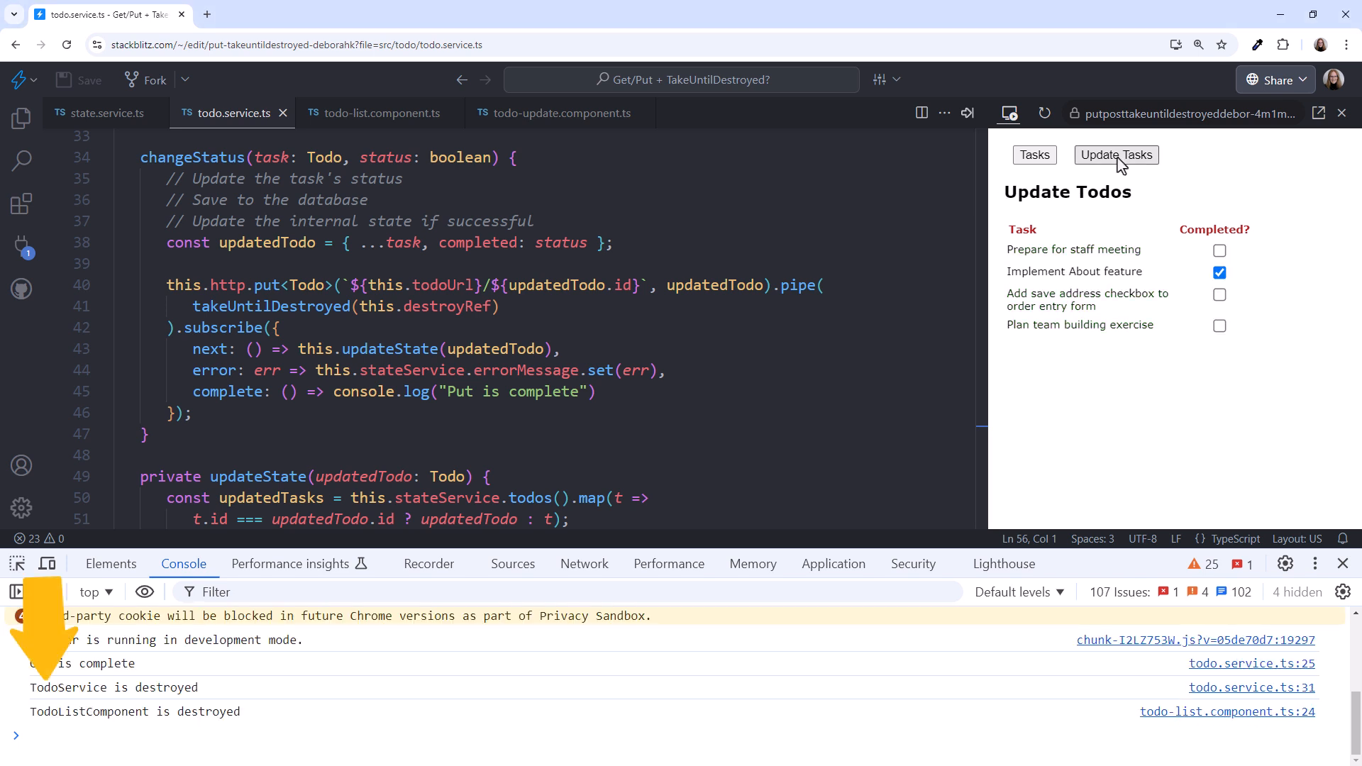
click(1116, 155)
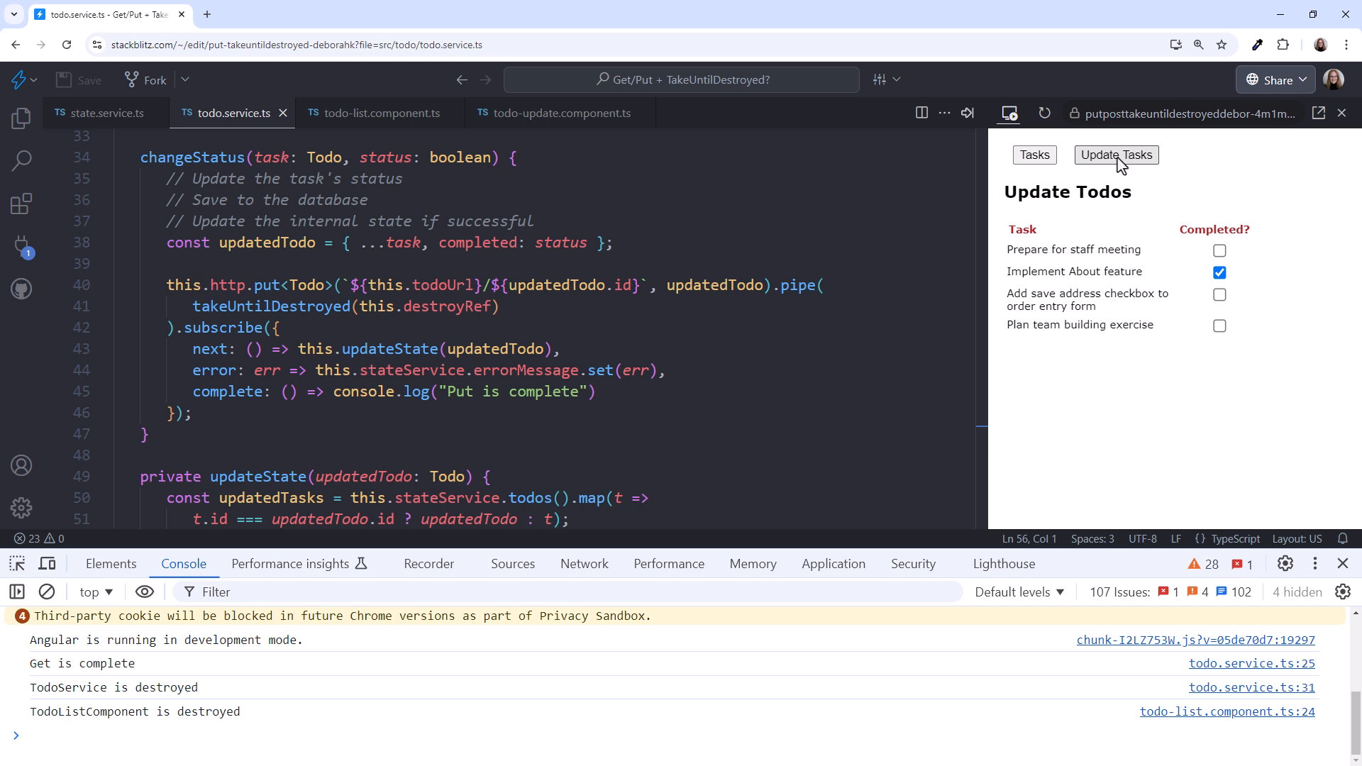
mouse_move(1219, 296)
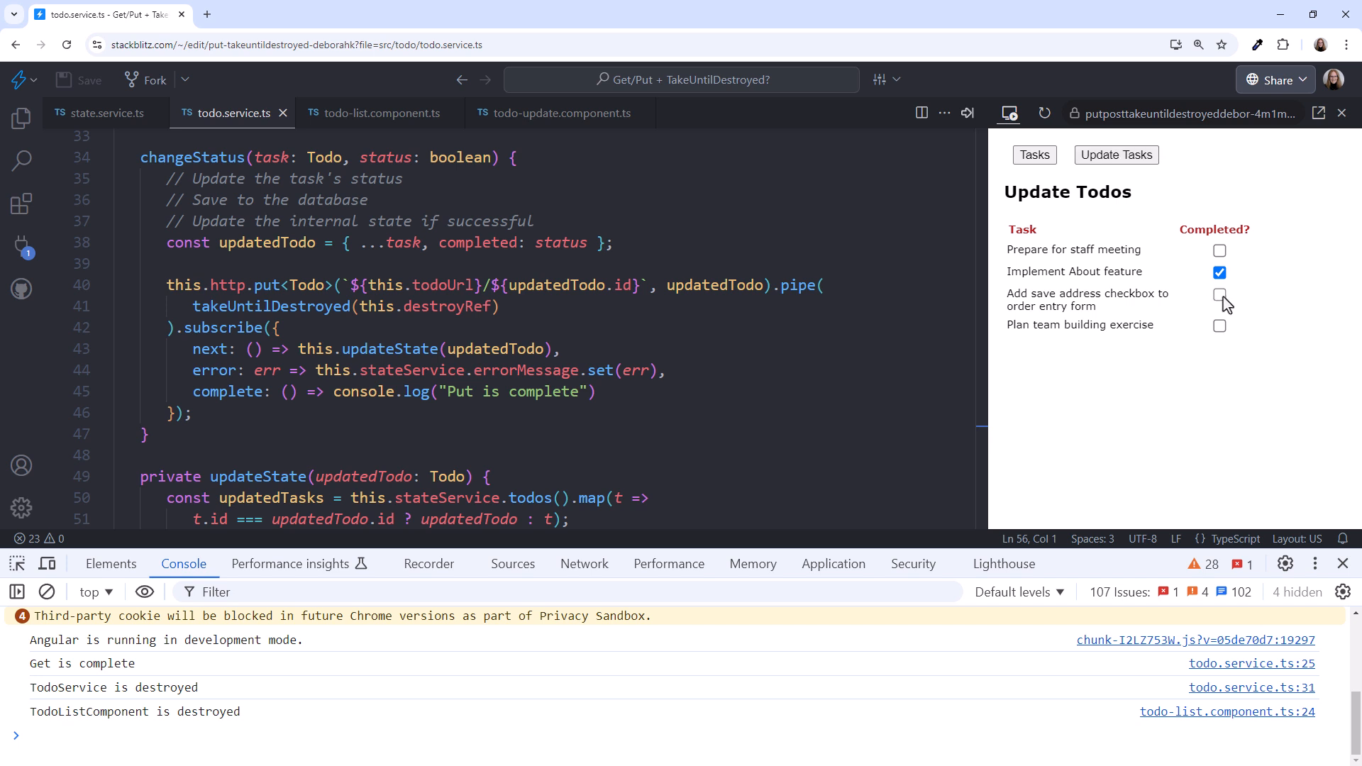
Check the save-address task and go back to the Todo List showing Yes!
click(1220, 295)
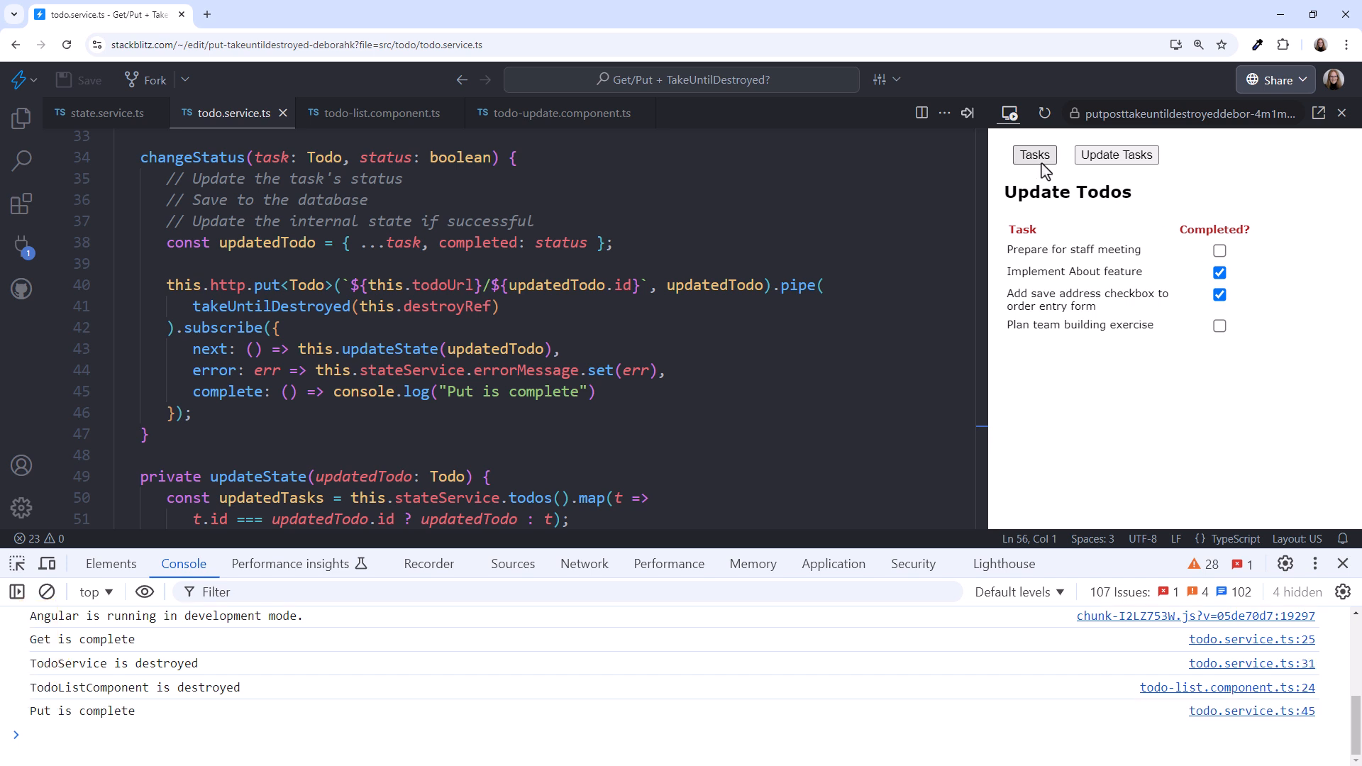
click(1034, 155)
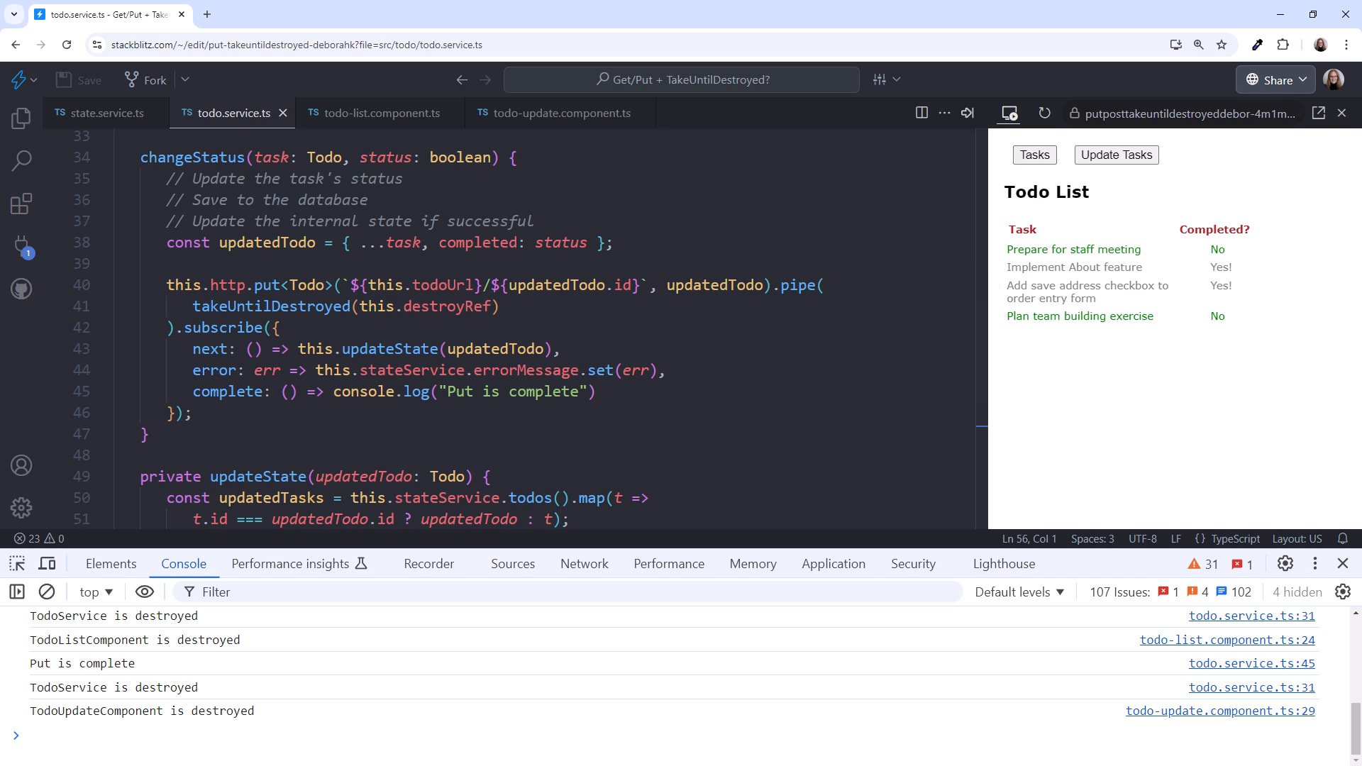
mouse_move(1117, 155)
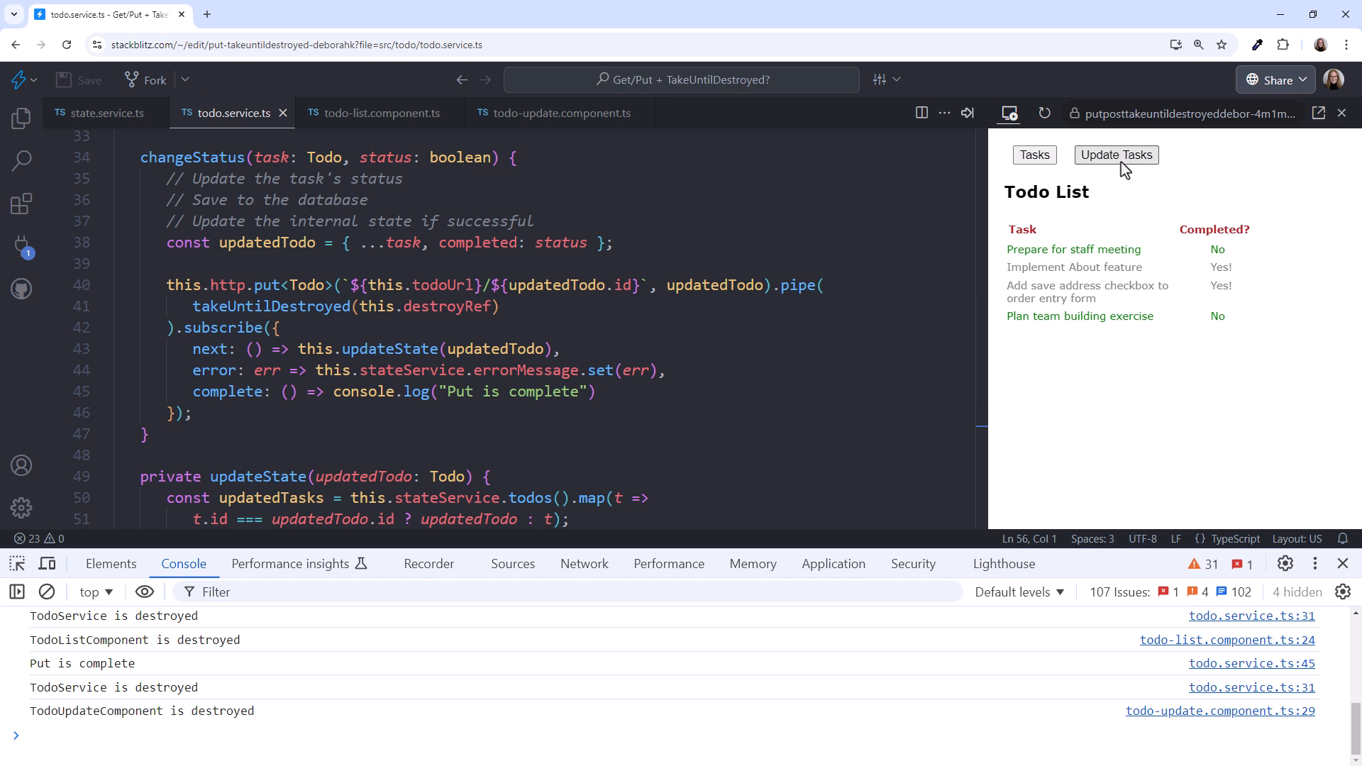
On Update Todos, check Prepare for staff meeting and immediately return to Tasks.
click(1116, 155)
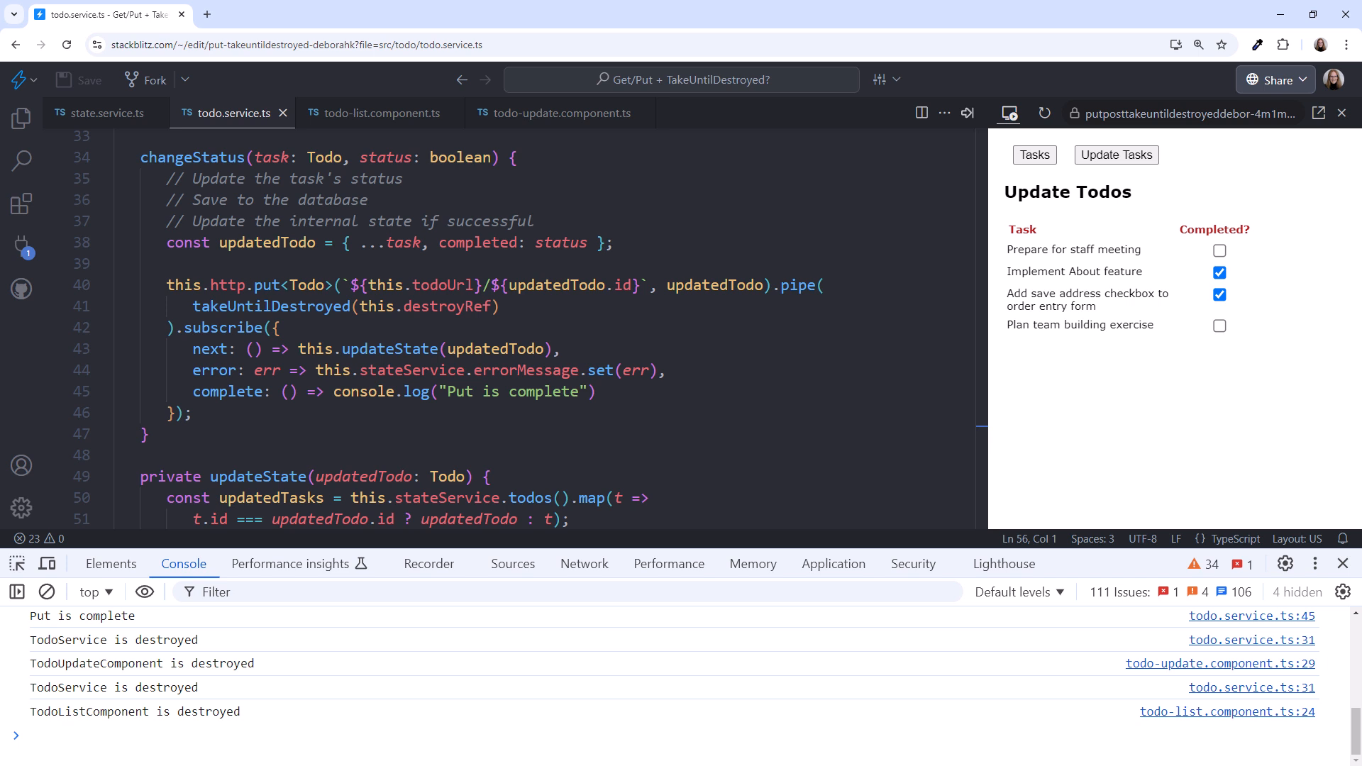
click(1219, 250)
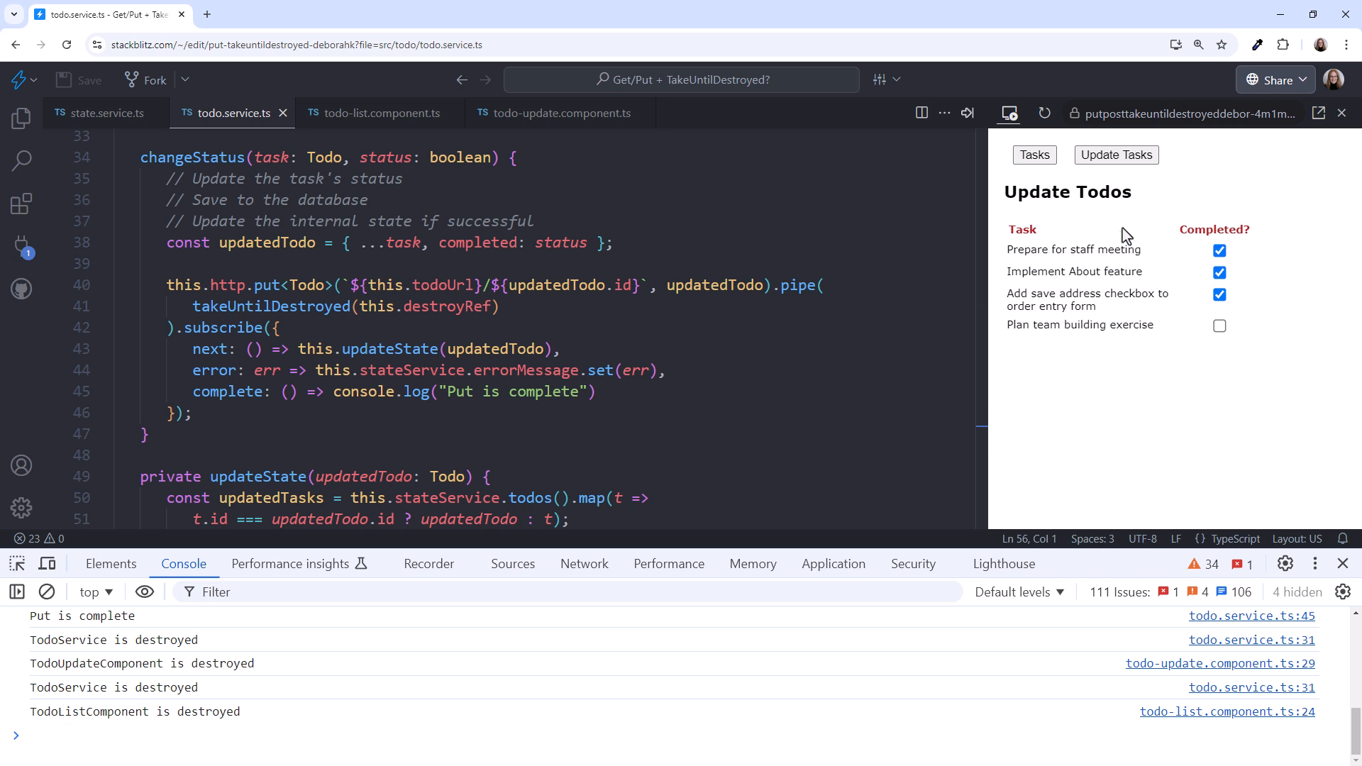
click(1034, 155)
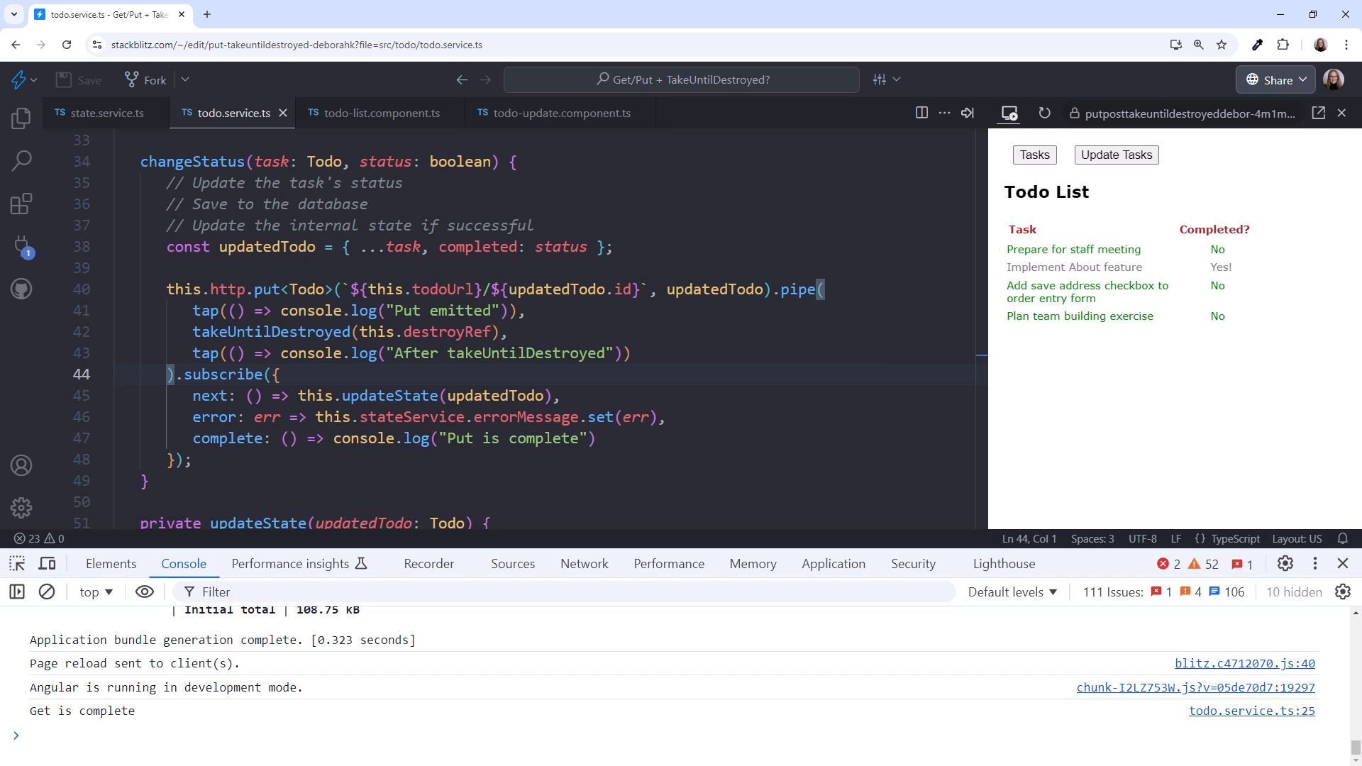
Navigate to the Update Todos page in the reloaded preview.
click(1117, 155)
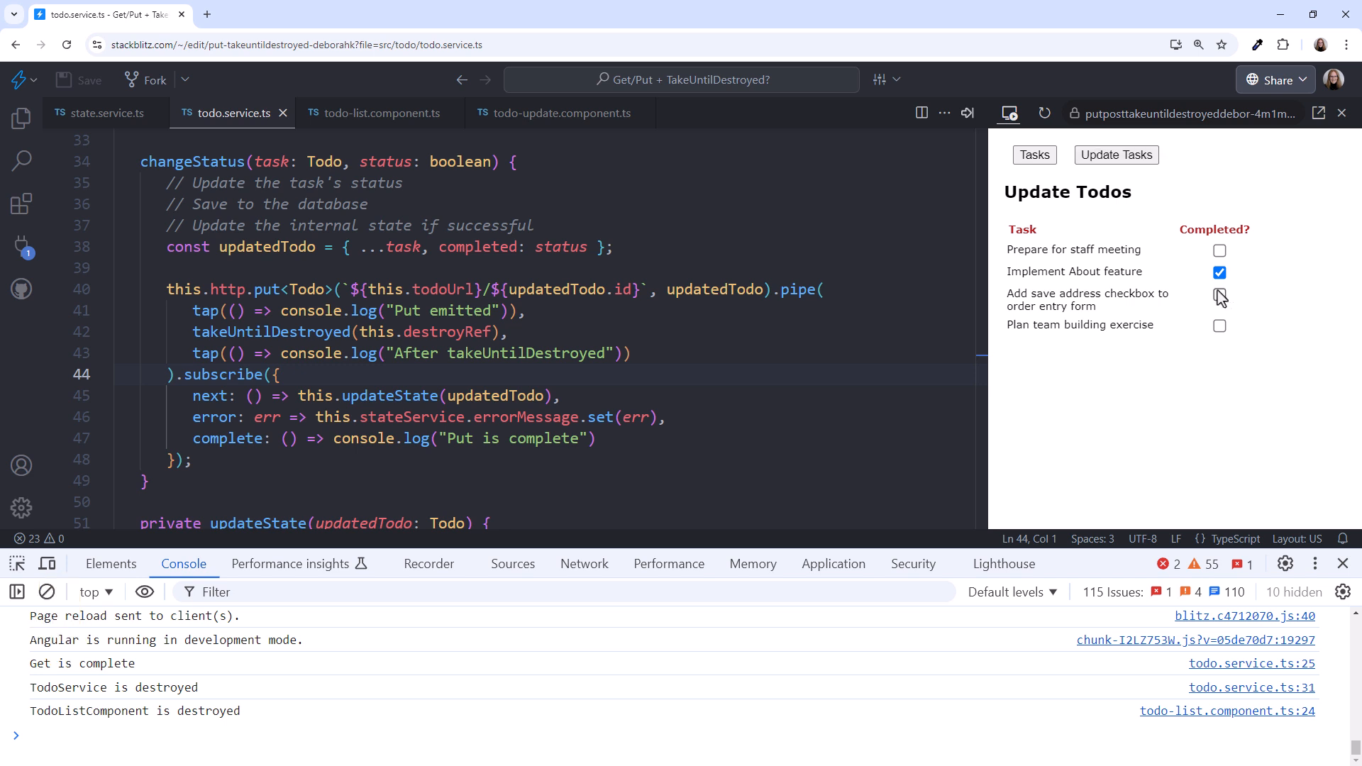
Check the save-address task and return to Tasks, watching Put emitted and Put is complete log.
click(1220, 295)
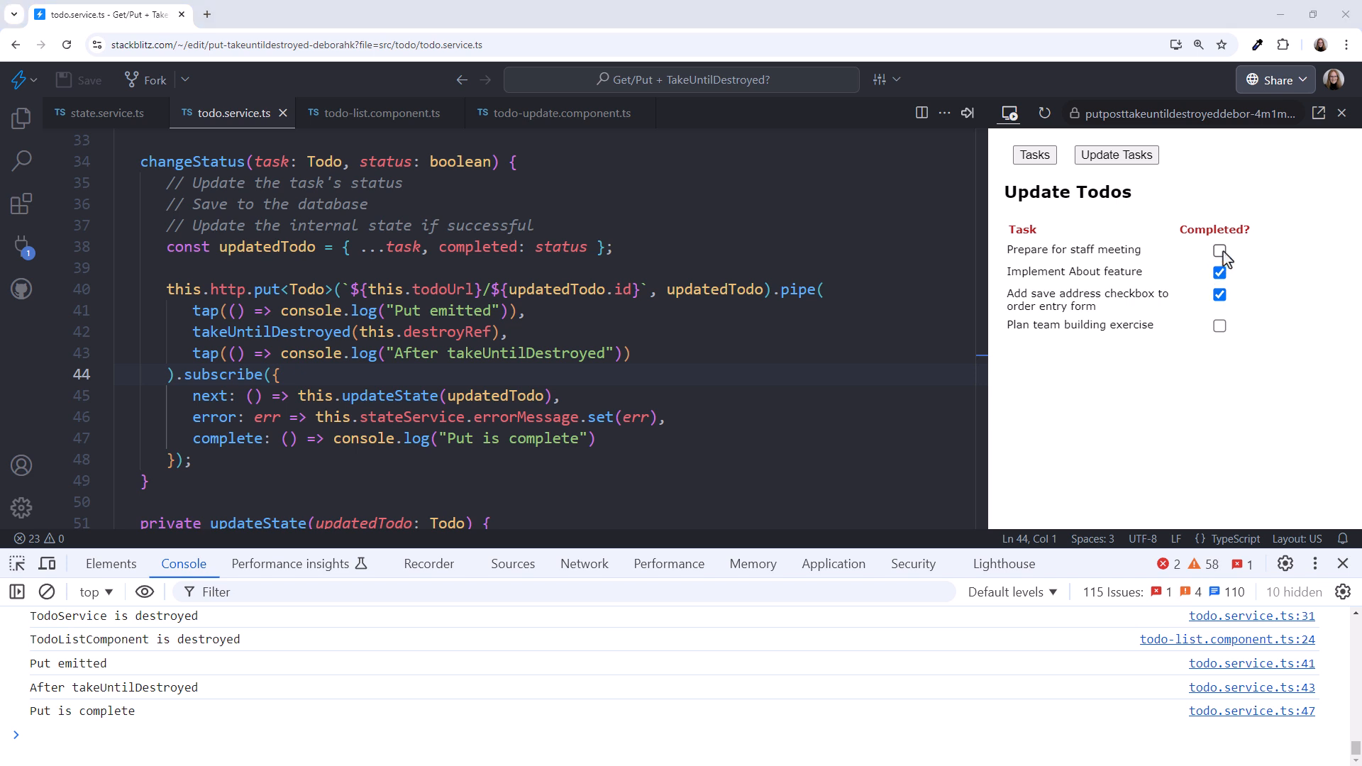
click(1034, 155)
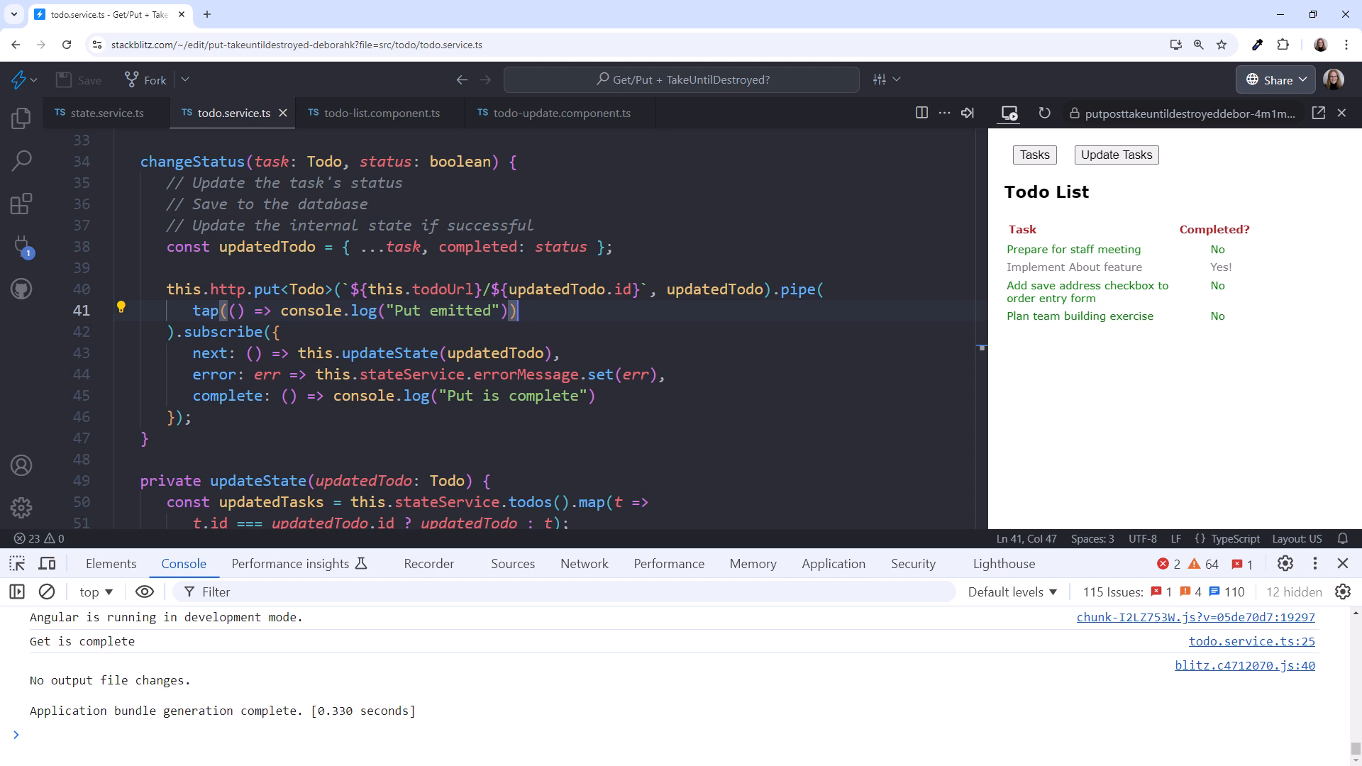
Navigate to the Update Todos page in the rebuilt app without takeUntilDestroyed.
click(1115, 155)
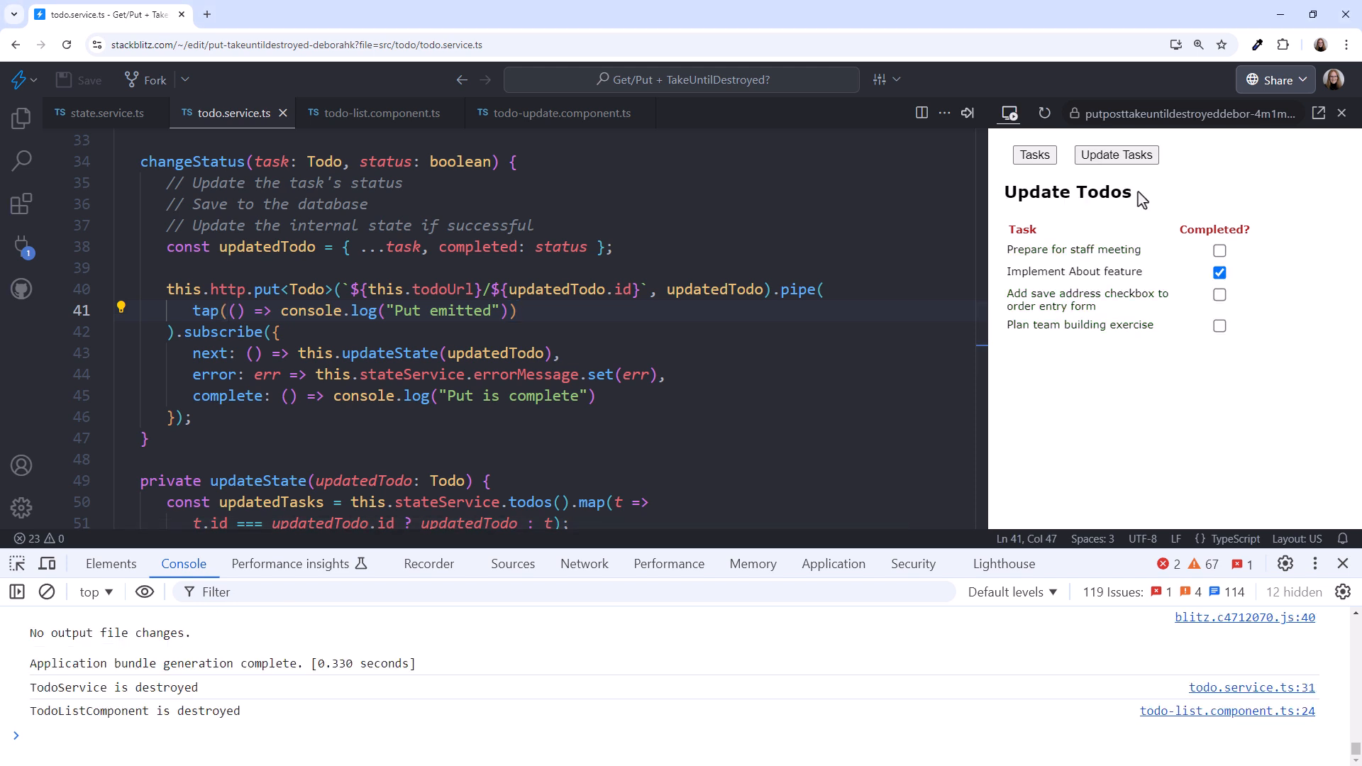
Mark 'Prepare for staff meeting' completed and return to the Todo List, where it shows Yes!
click(1033, 154)
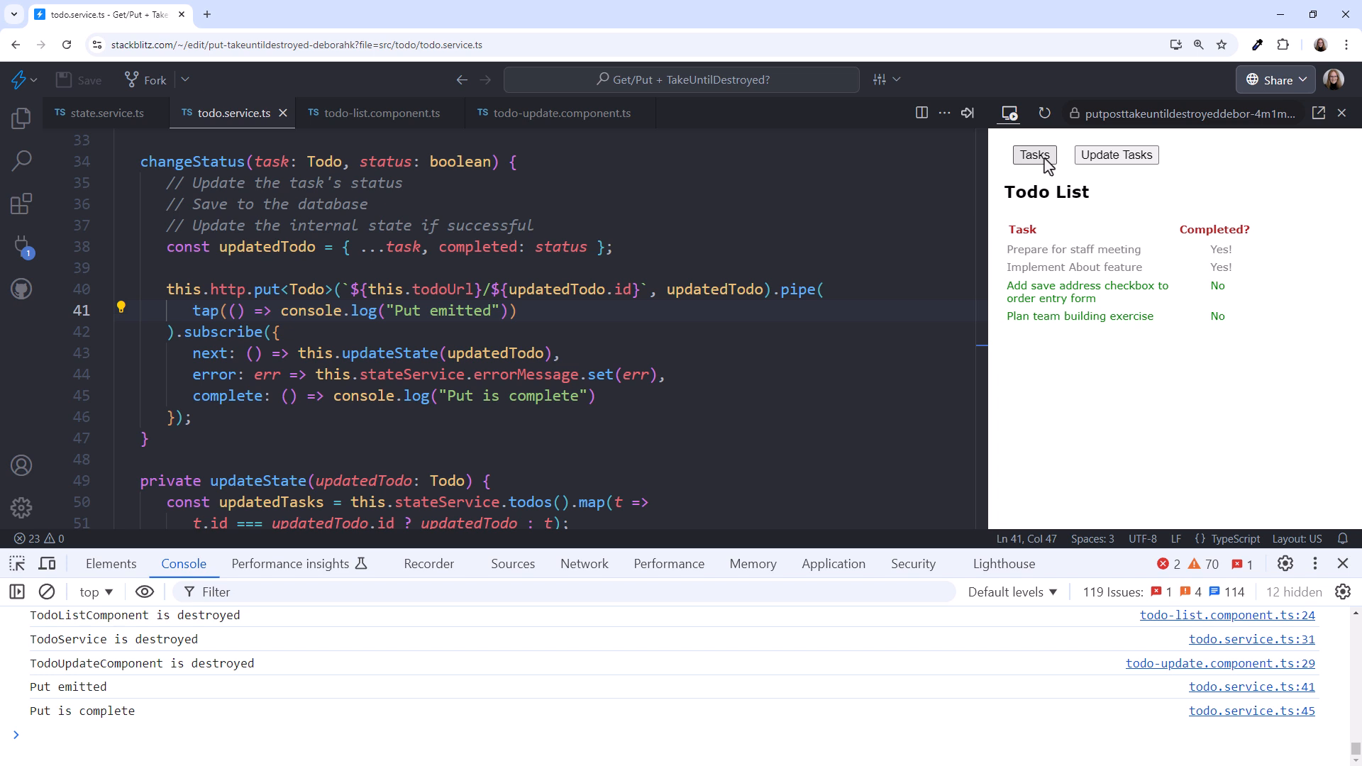
click(1342, 563)
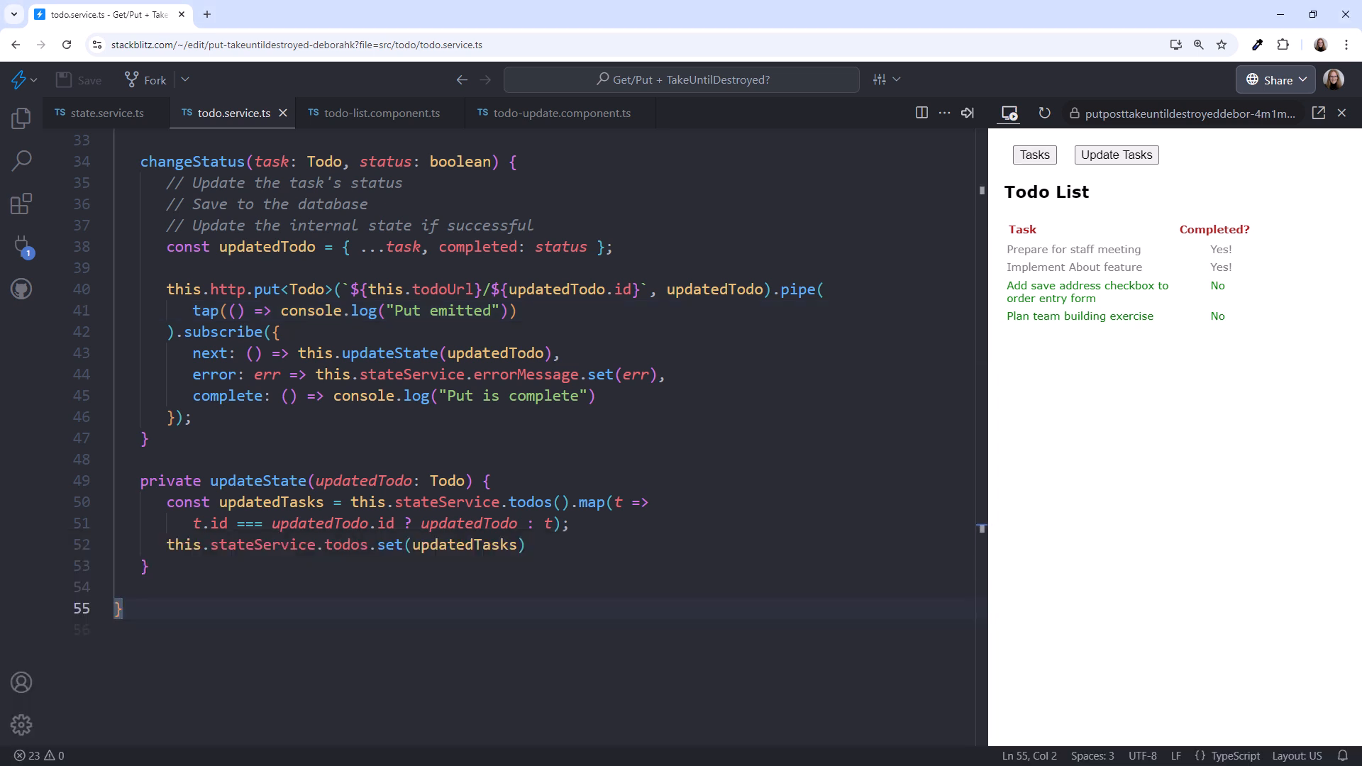